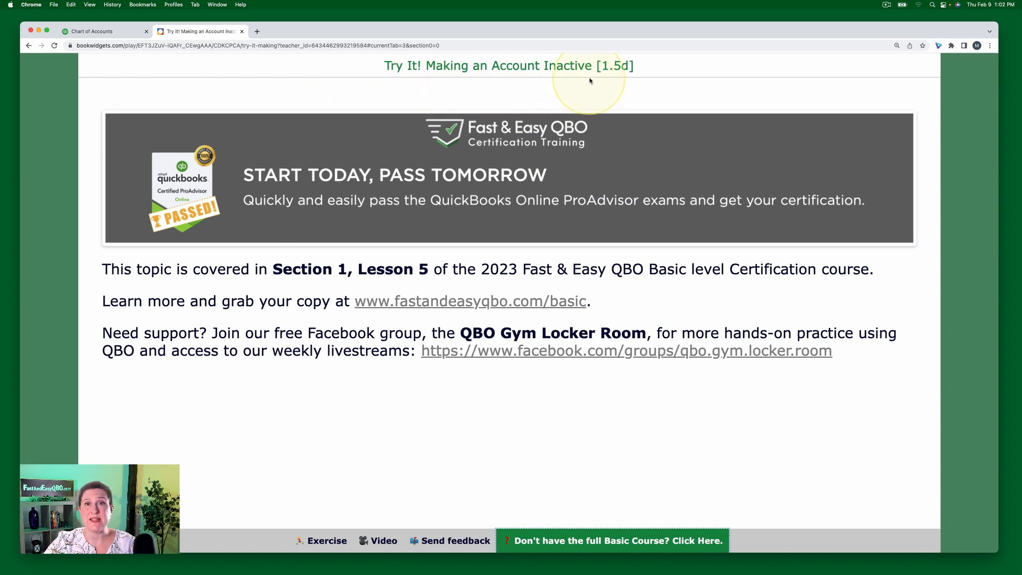
{"action": "mouse_move", "coordinate": [274, 281]}
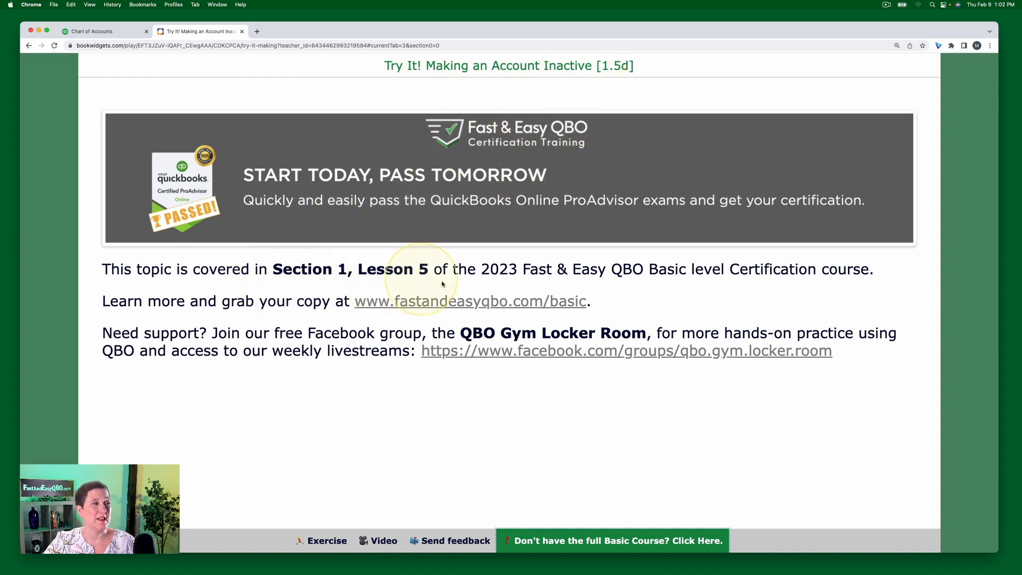
{"action": "mouse_move", "coordinate": [633, 271]}
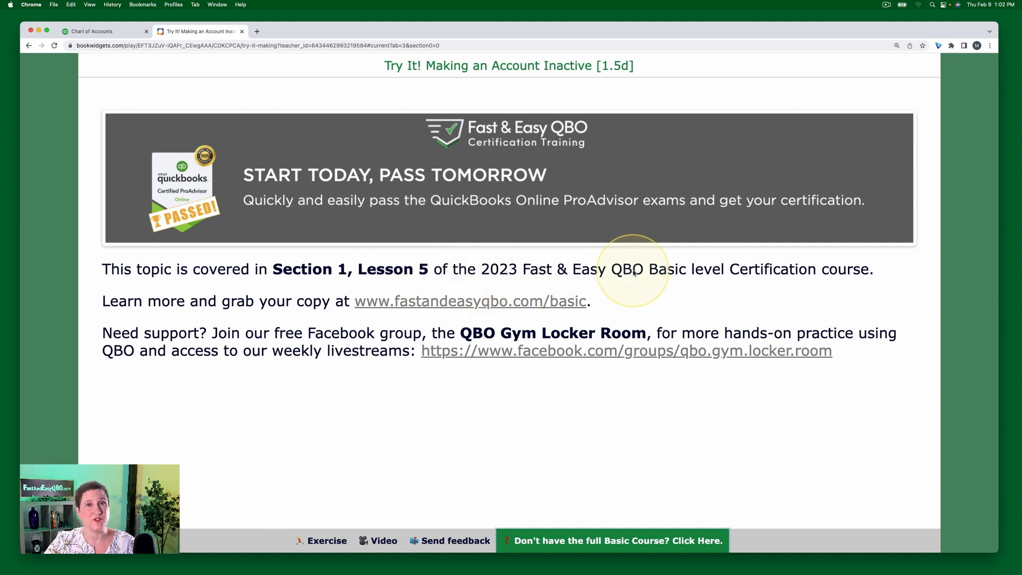
{"action": "mouse_move", "coordinate": [675, 271]}
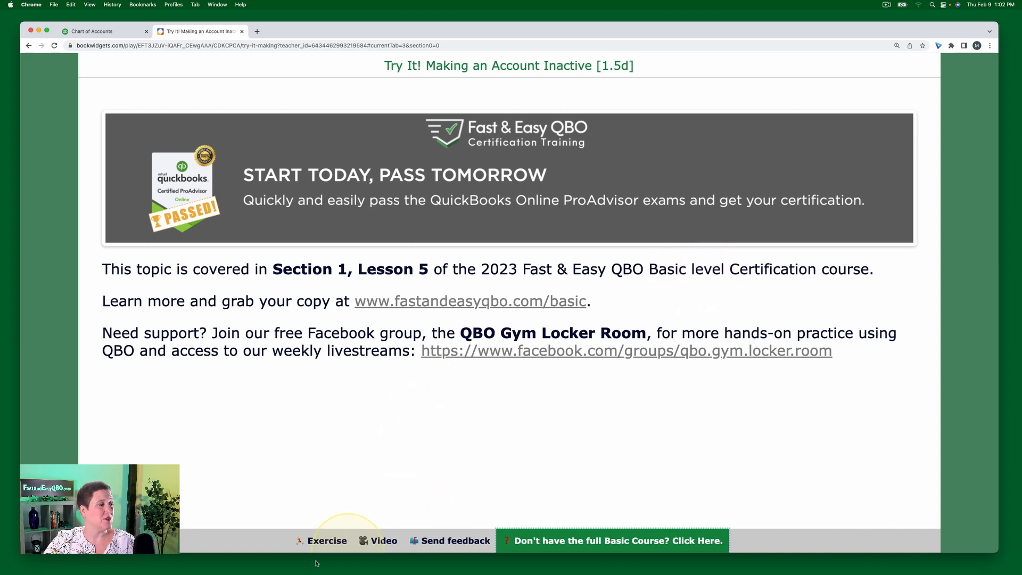
- Load the Craig's Design and Landscaping sample company's Get things done dashboard, then return to the exercise
{"action": "left_click", "coordinate": [325, 541]}
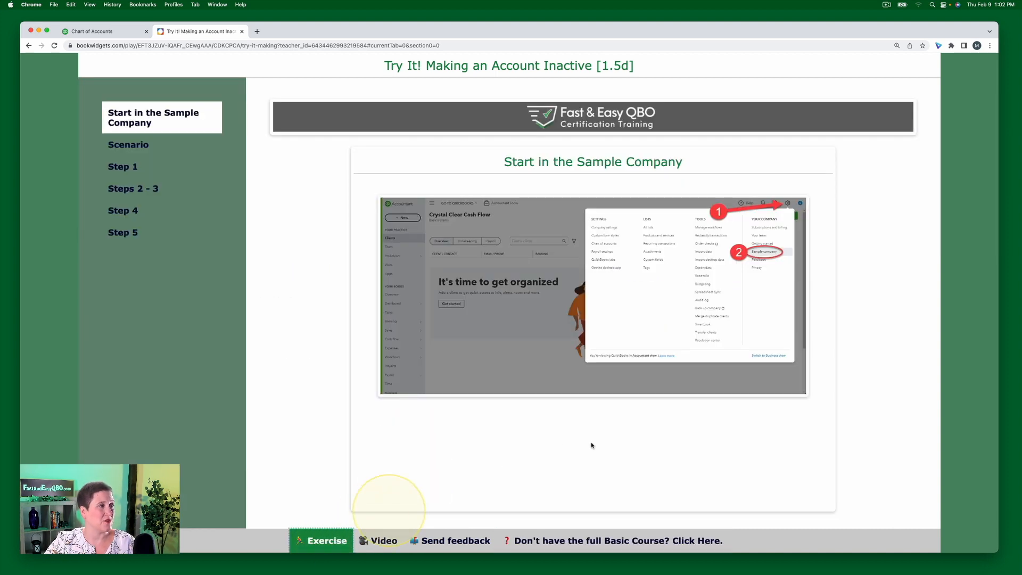
{"action": "mouse_move", "coordinate": [300, 169]}
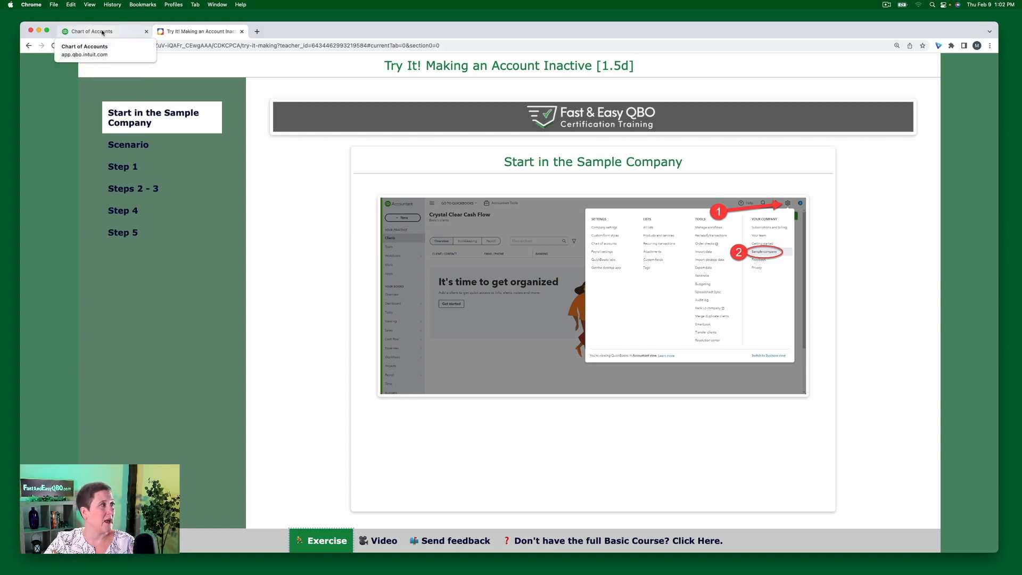
{"action": "left_click", "coordinate": [101, 31]}
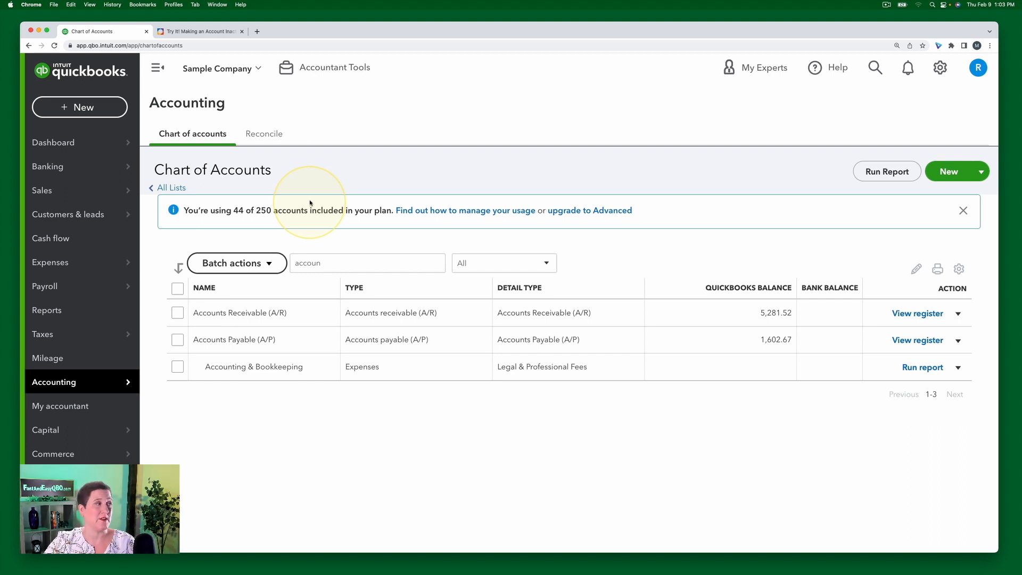
{"action": "left_click", "coordinate": [53, 142]}
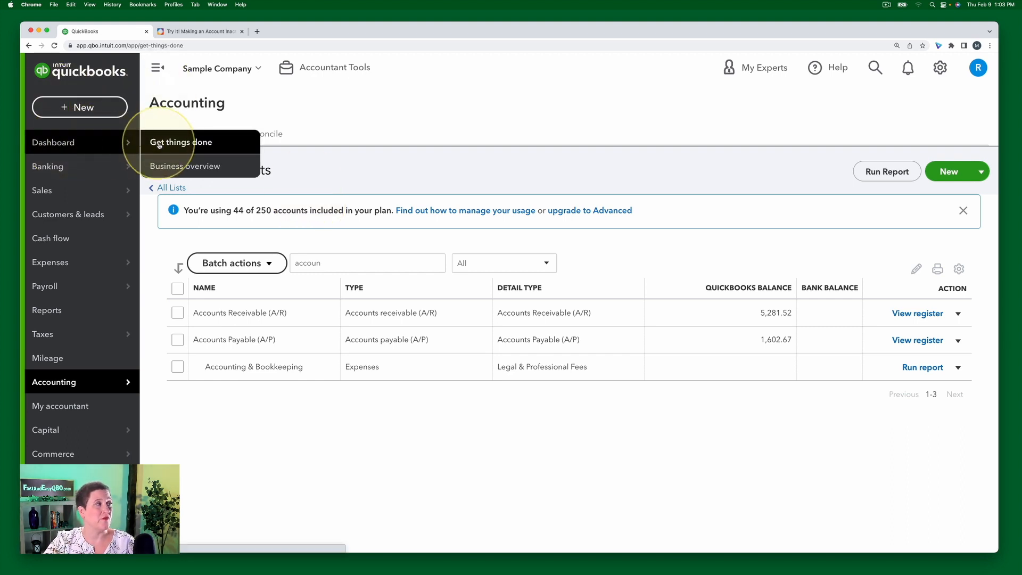
{"action": "left_click", "coordinate": [181, 142]}
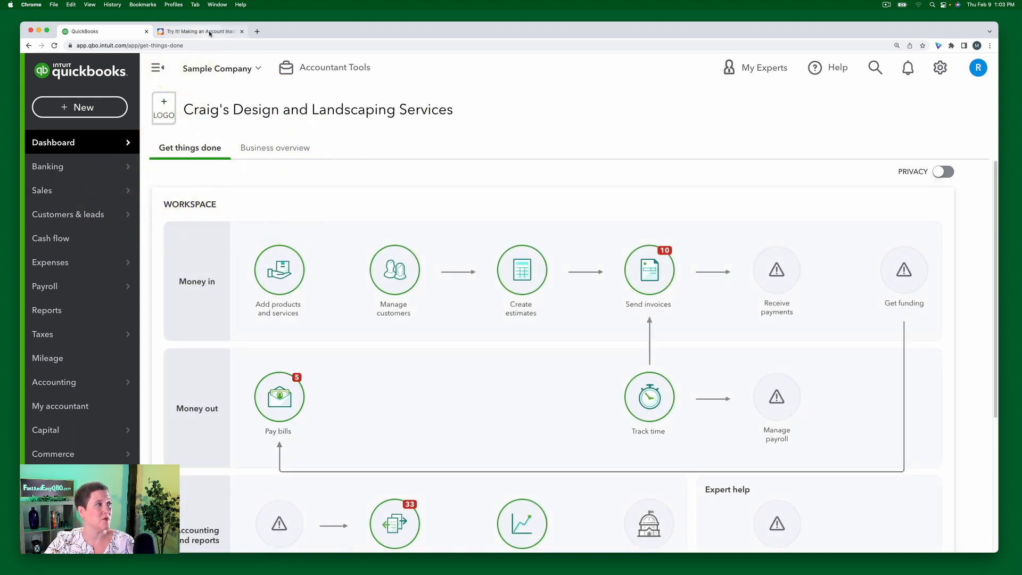
{"action": "left_click", "coordinate": [200, 31]}
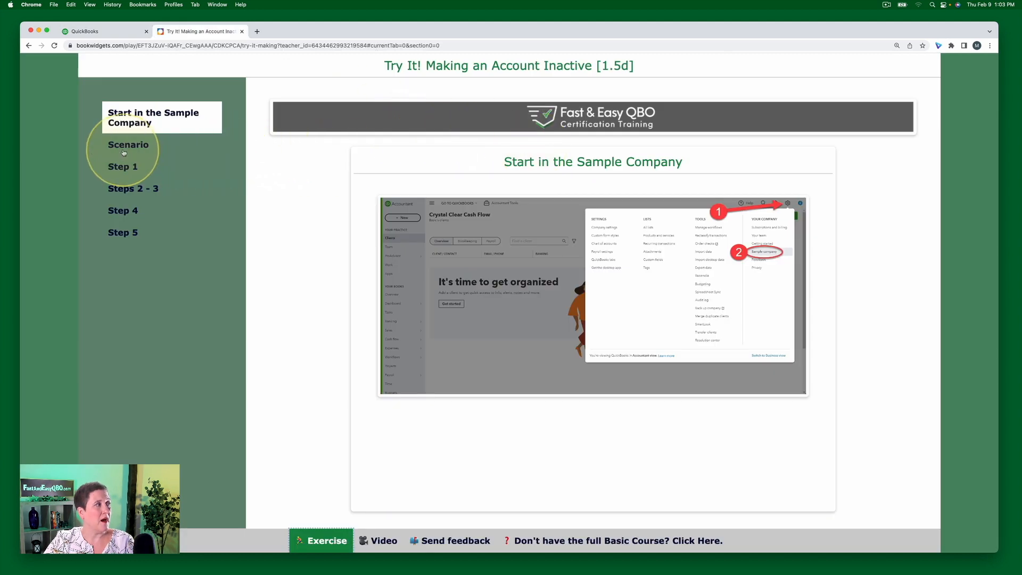
- Read the scenario about the duplicate Equipment Rental accounts and move on to Step 1
{"action": "left_click", "coordinate": [128, 144]}
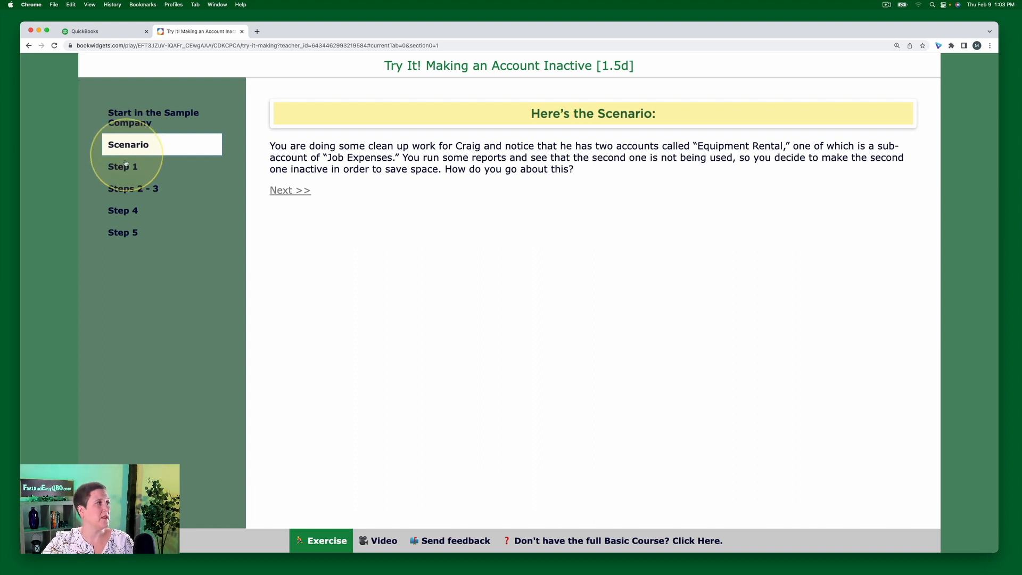
{"action": "left_click", "coordinate": [122, 166]}
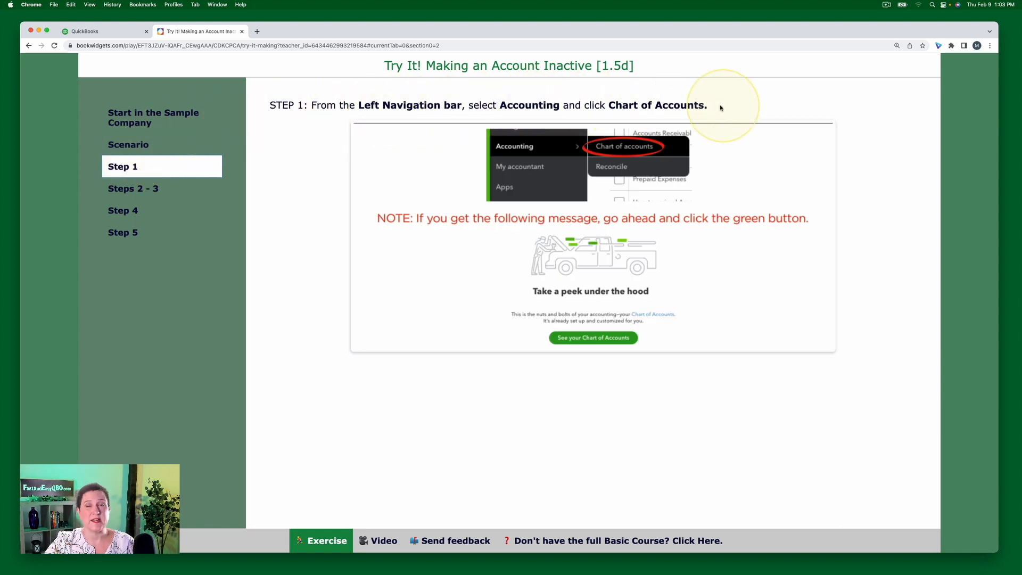
- Switch back to the QuickBooks sample company dashboard
{"action": "left_click", "coordinate": [84, 31]}
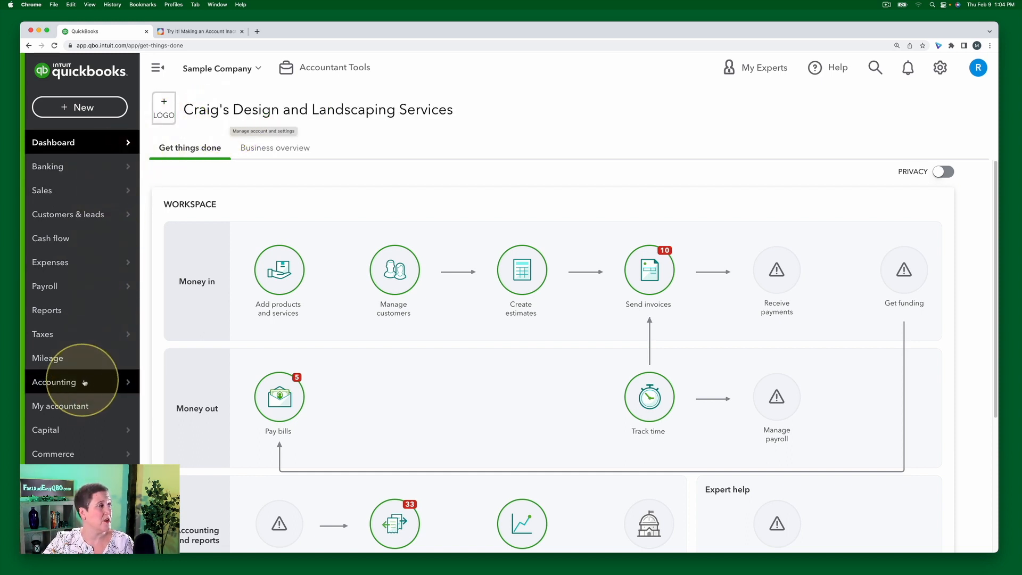
- Show the Chart of Accounts from the Accounting section, then return to the Step 1 instructions
{"action": "left_click", "coordinate": [54, 382]}
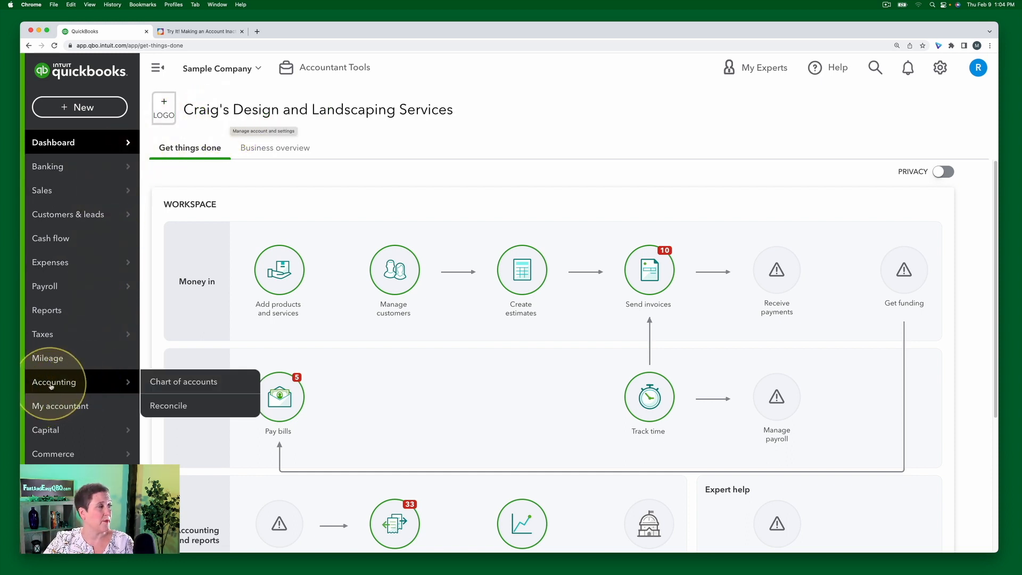
{"action": "left_click", "coordinate": [183, 381]}
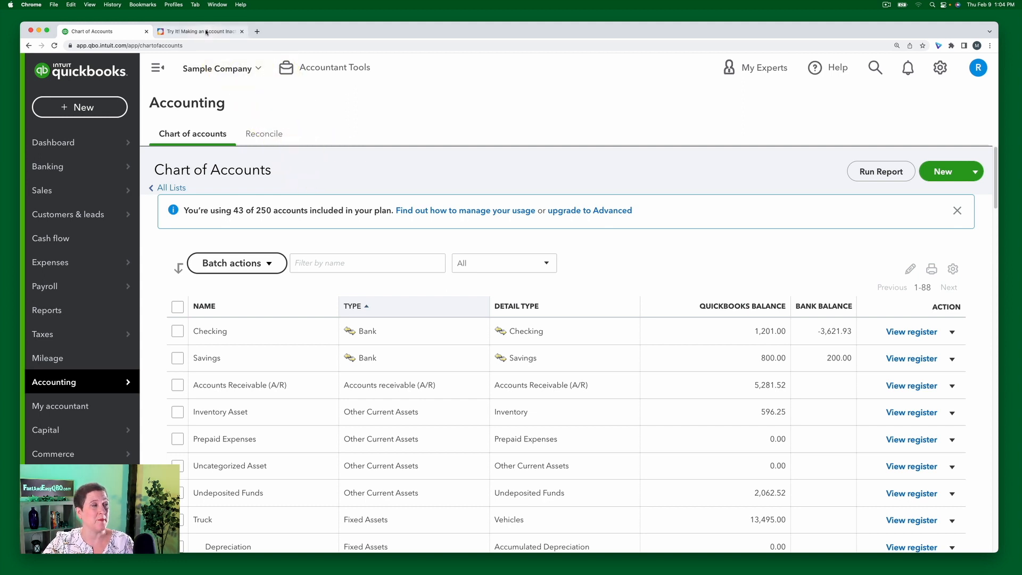
{"action": "left_click", "coordinate": [195, 31]}
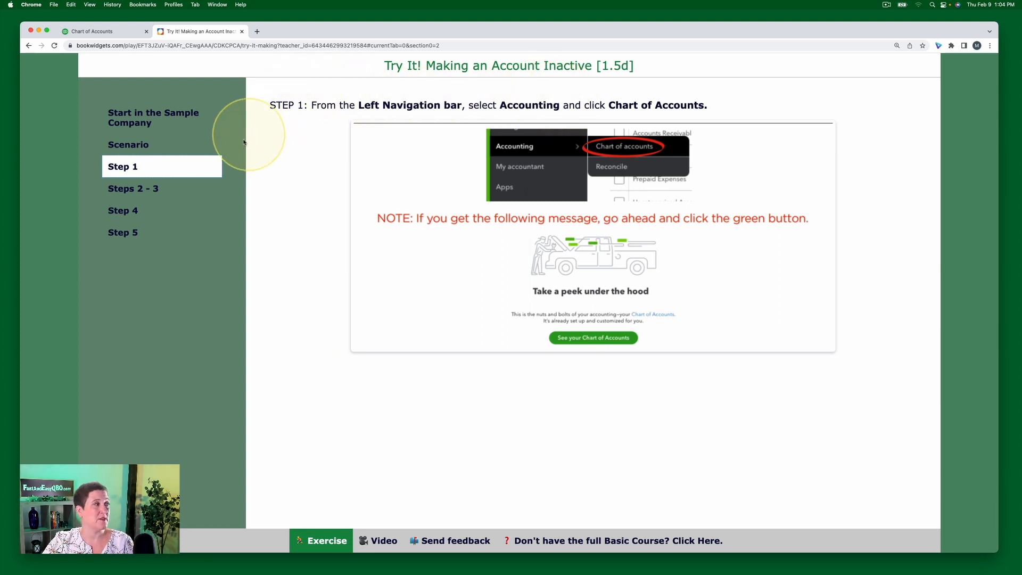
- Bring up the Steps 2–3 instructions on making the Job Expenses Equipment Rental account inactive
{"action": "left_click", "coordinate": [133, 188]}
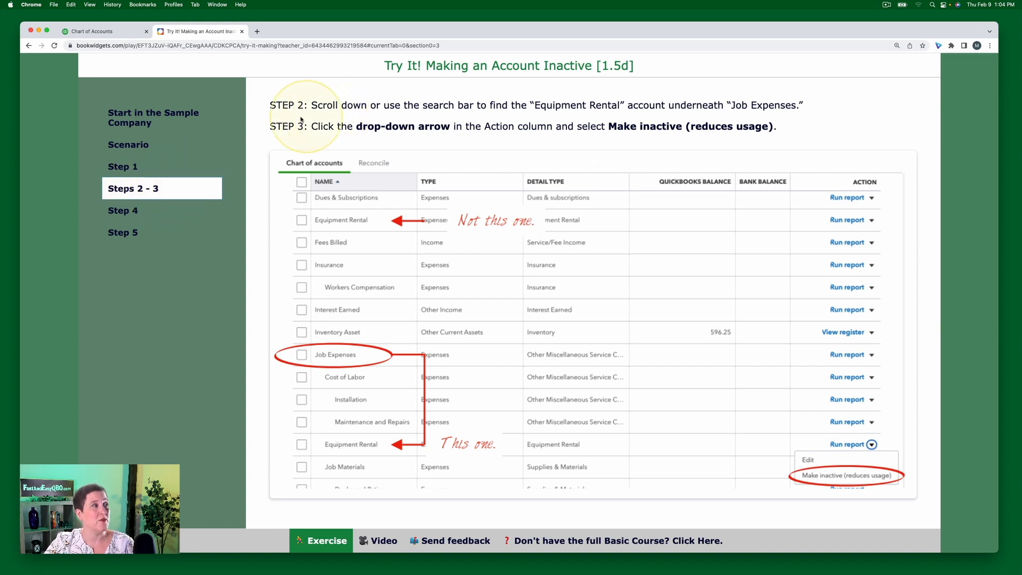
{"action": "mouse_move", "coordinate": [520, 113]}
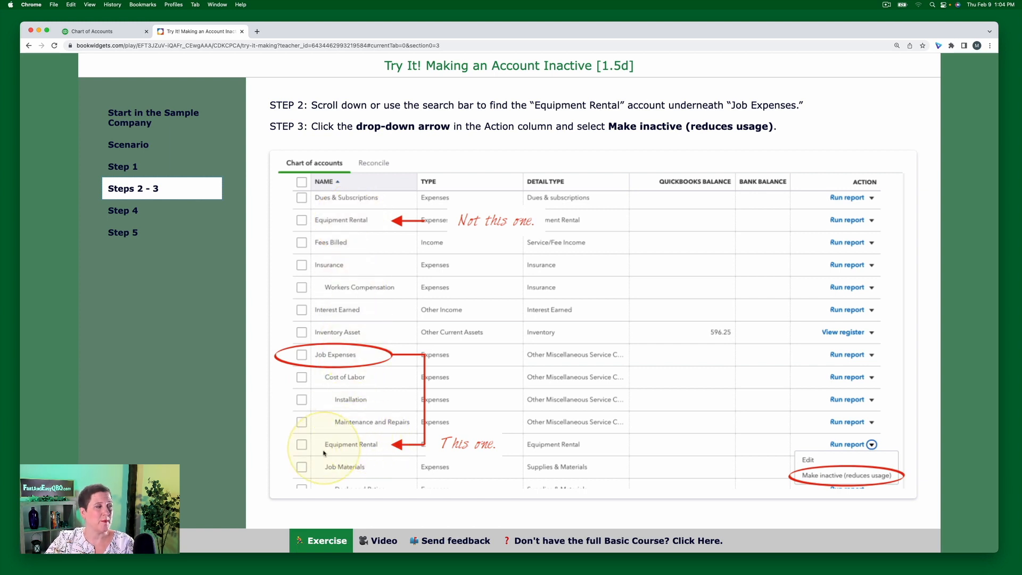
{"action": "mouse_move", "coordinate": [377, 377]}
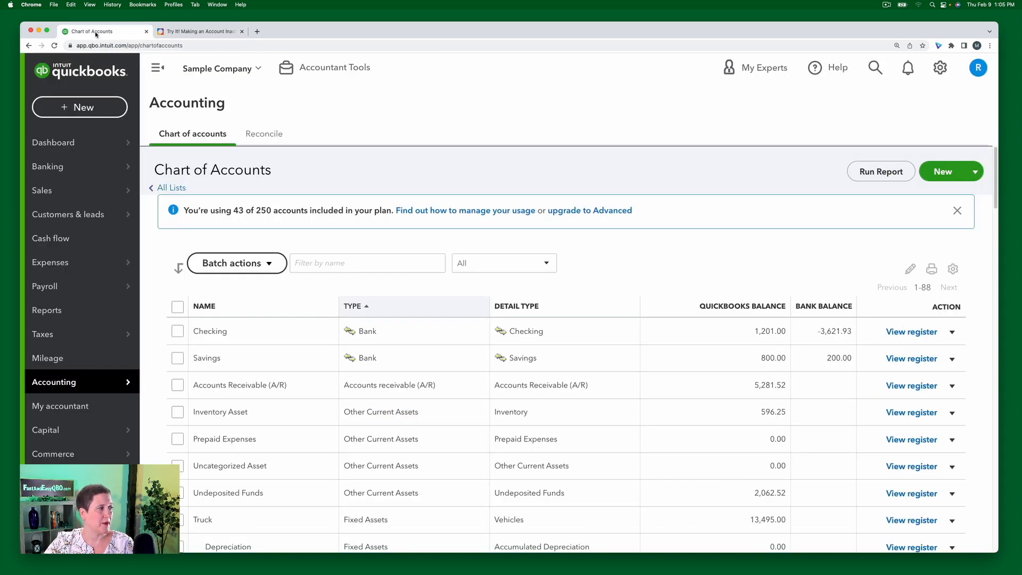
- Recheck Steps 2–3, then scroll the Chart of Accounts down to Equipment Rental under Job Expenses
{"action": "left_click", "coordinate": [201, 31]}
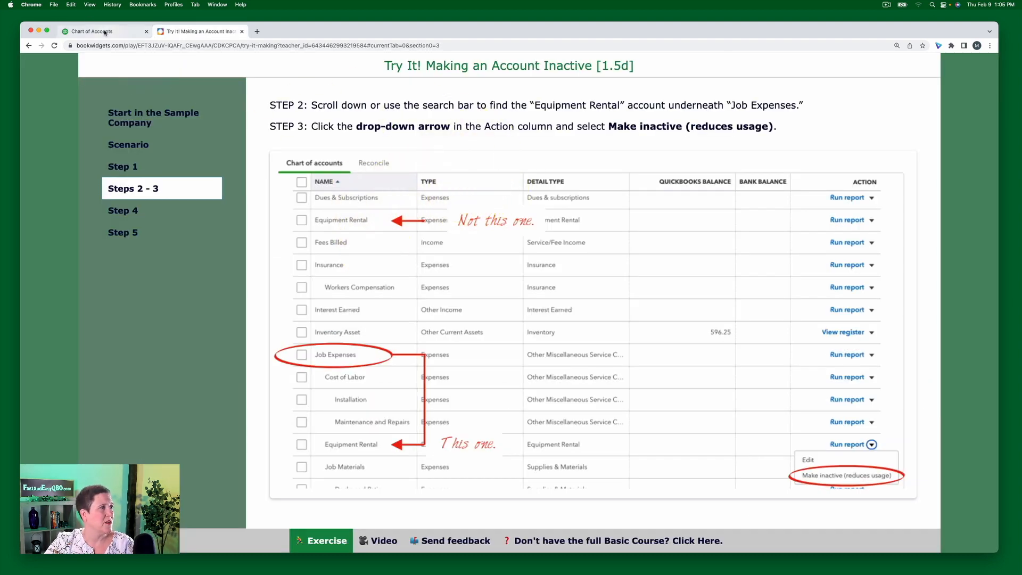
{"action": "left_click", "coordinate": [92, 30]}
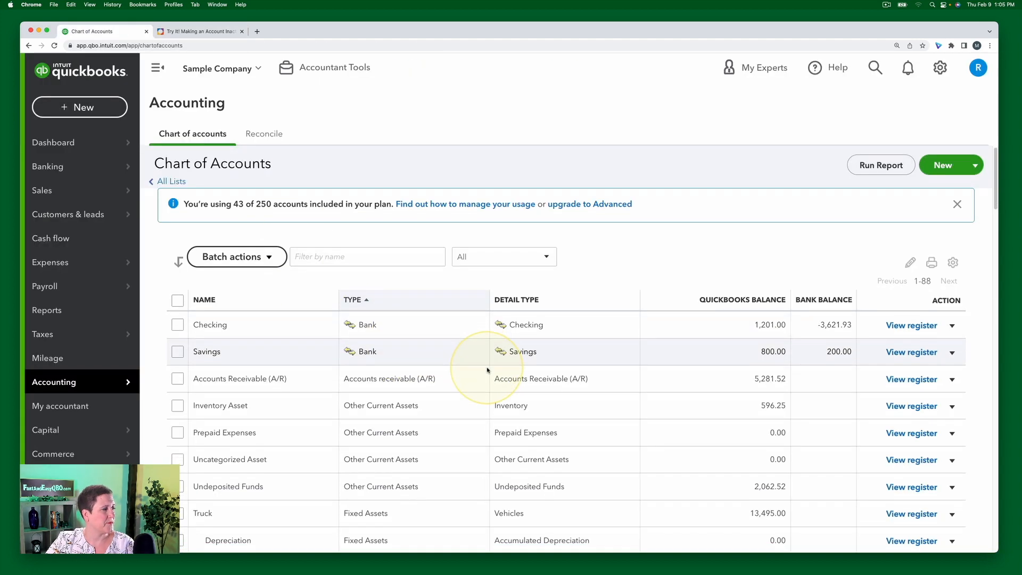
{"action": "scroll", "scroll_direction": "down", "scroll_amount": 3}
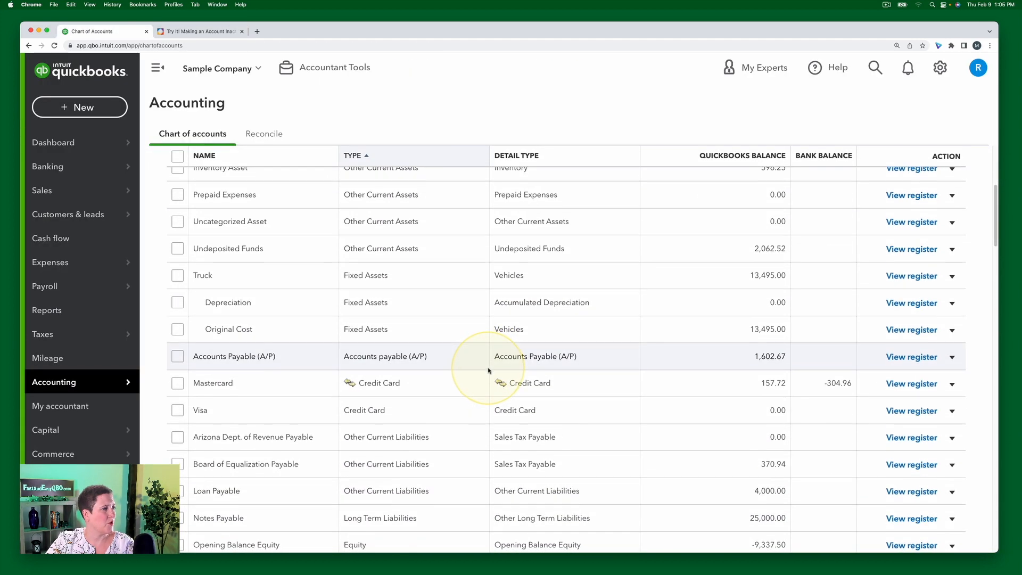
{"action": "scroll", "scroll_direction": "down", "scroll_amount": 3}
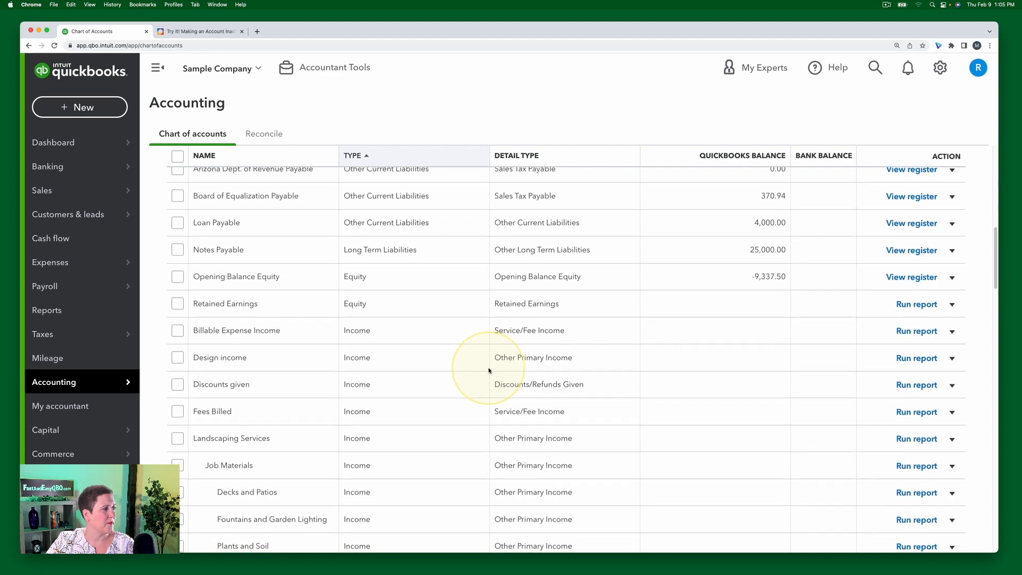
{"action": "scroll", "scroll_direction": "down", "scroll_amount": 3}
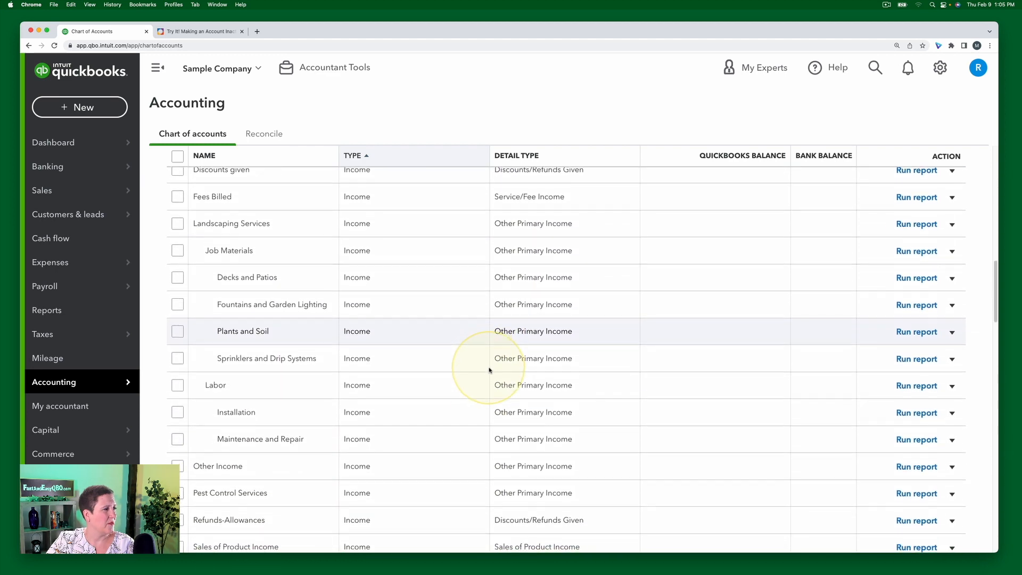
{"action": "scroll", "scroll_direction": "down", "scroll_amount": 3}
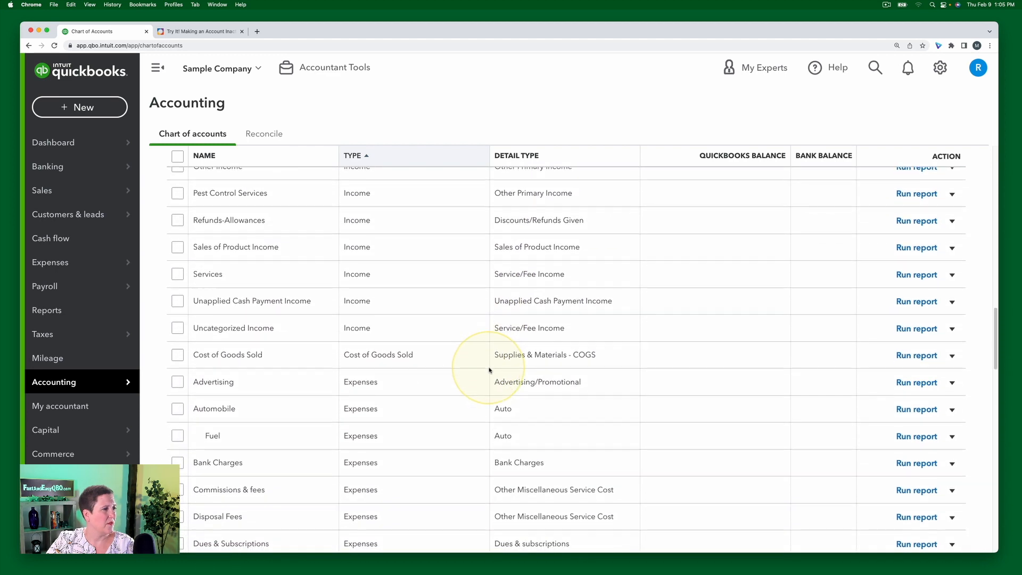
{"action": "scroll", "scroll_direction": "down", "scroll_amount": 3}
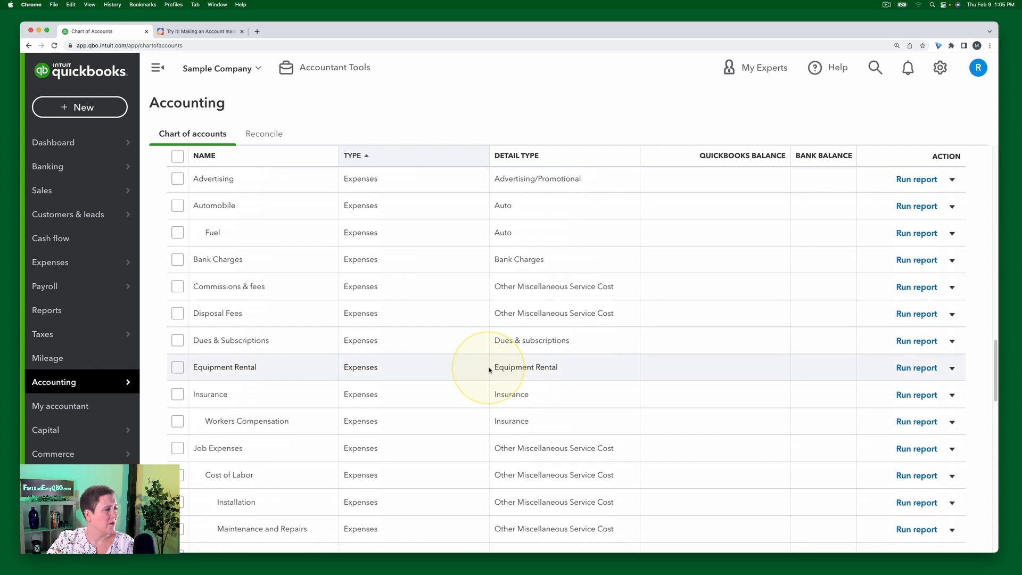
{"action": "scroll", "scroll_direction": "down", "scroll_amount": 3}
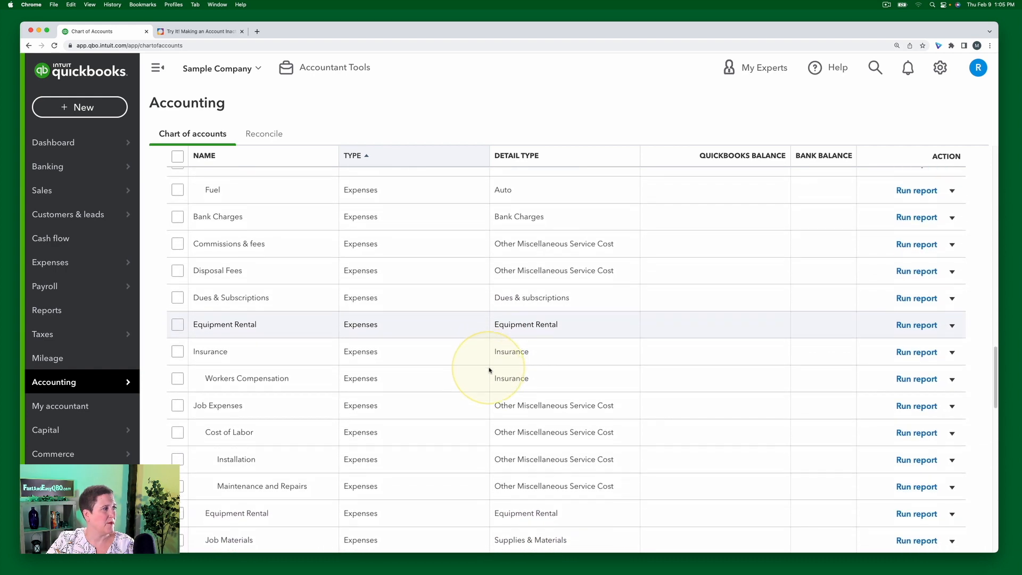
{"action": "scroll", "scroll_direction": "down", "scroll_amount": 3}
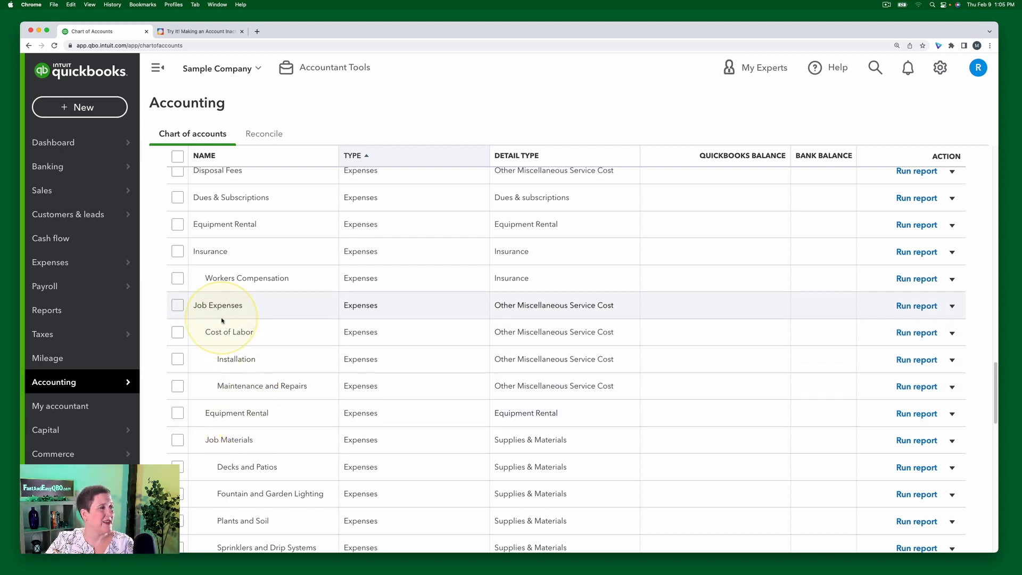
{"action": "mouse_move", "coordinate": [222, 305]}
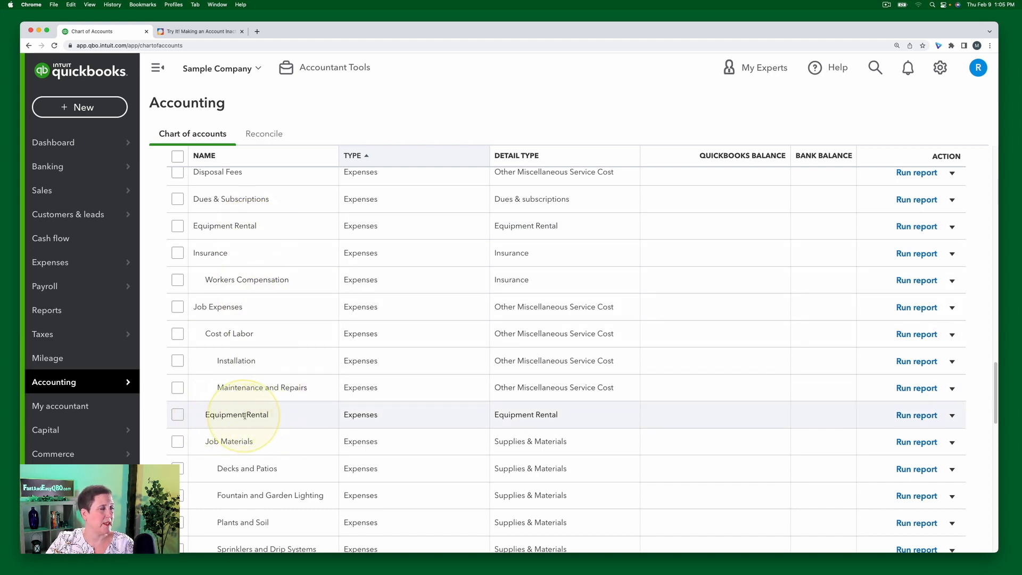
{"action": "mouse_move", "coordinate": [771, 403]}
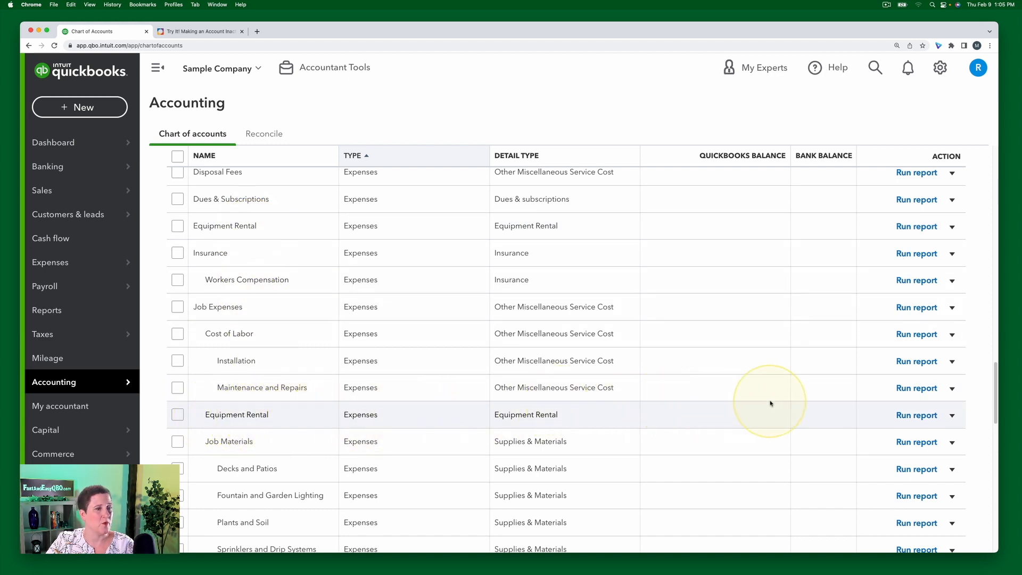
{"action": "mouse_move", "coordinate": [951, 417]}
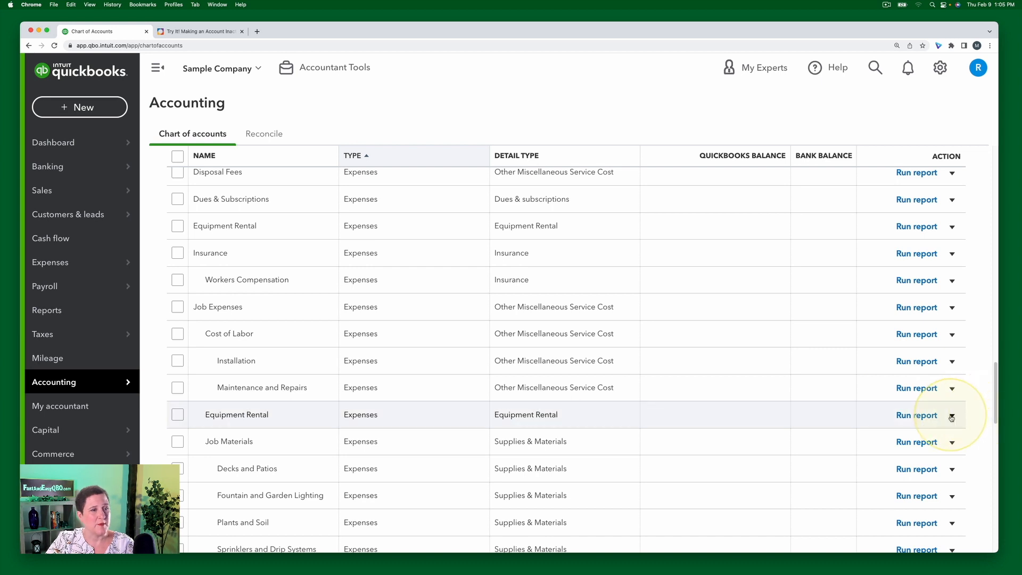
- Make the Job Expenses:Equipment Rental sub-account inactive and confirm with Yes
{"action": "left_click", "coordinate": [950, 415]}
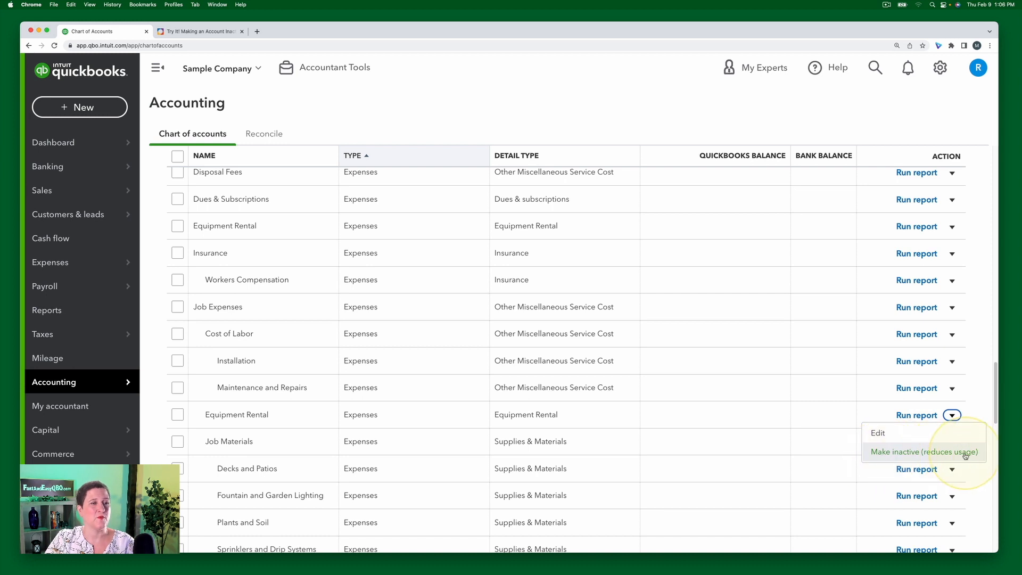
{"action": "left_click", "coordinate": [923, 451]}
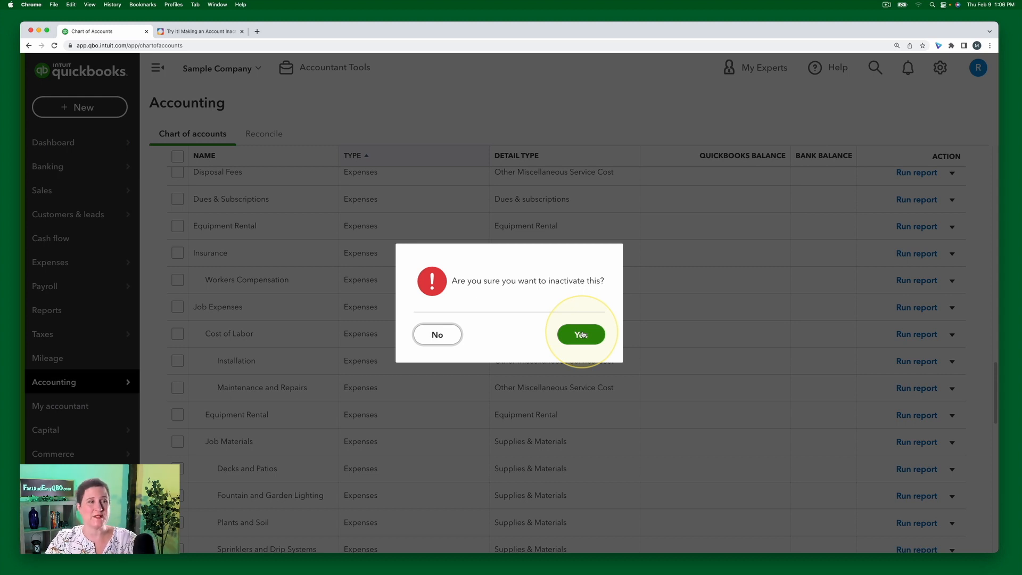
{"action": "left_click", "coordinate": [579, 334]}
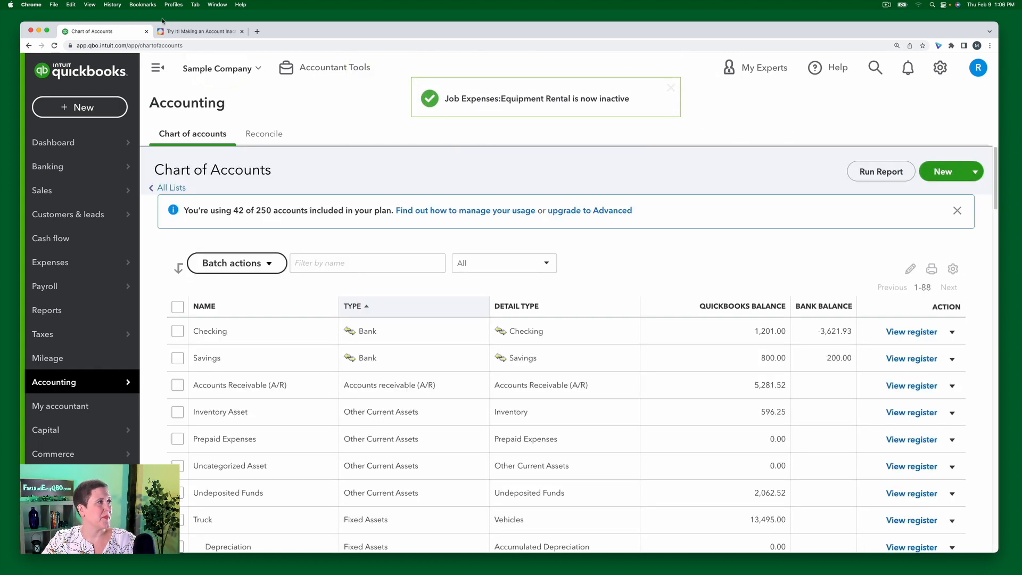
- Review Step 4 on confirming the inactivation with Yes in the exercise instructions
{"action": "left_click", "coordinate": [199, 31]}
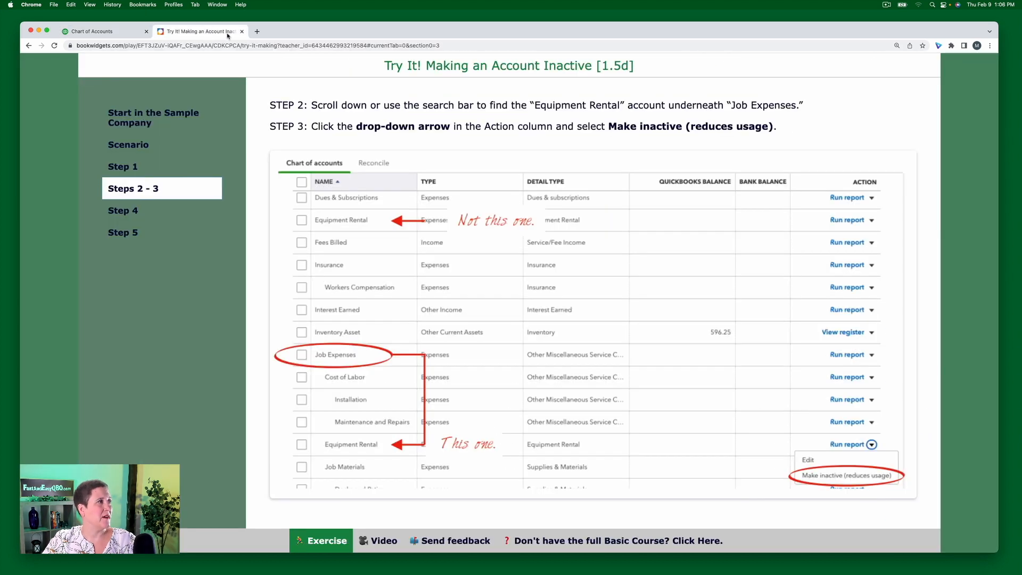
{"action": "left_click", "coordinate": [123, 210]}
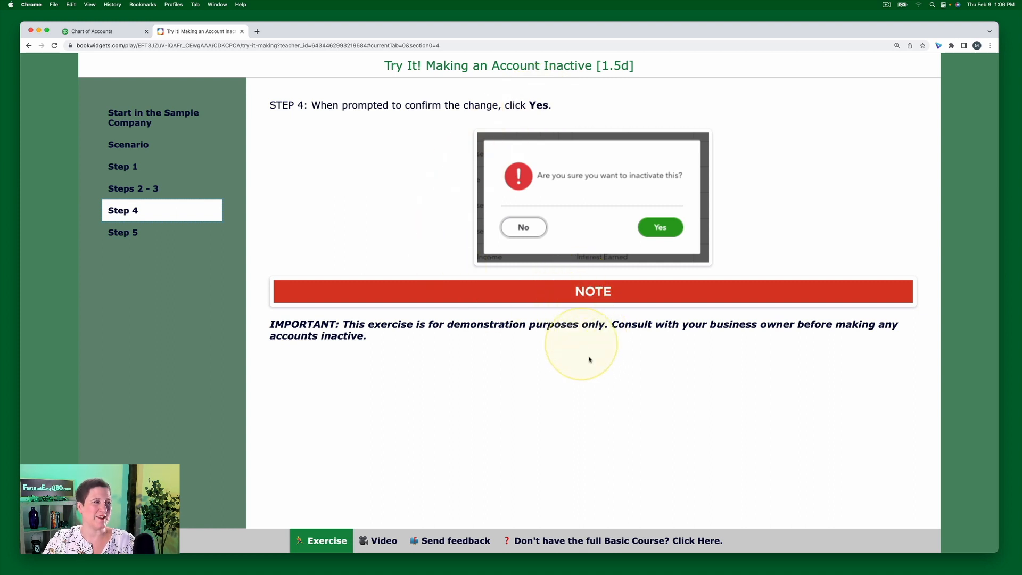
{"action": "mouse_move", "coordinate": [630, 371]}
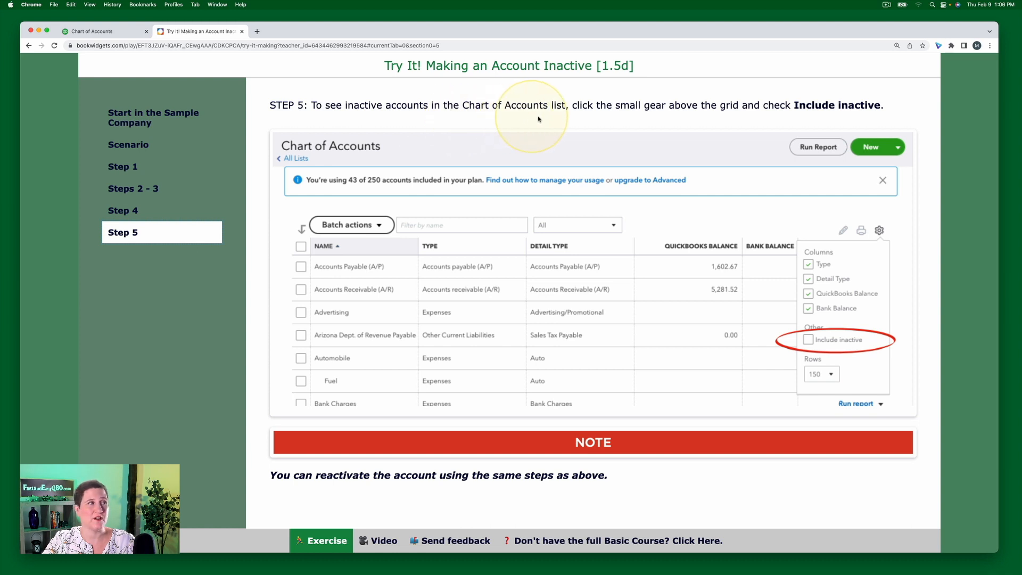
{"action": "mouse_move", "coordinate": [616, 113]}
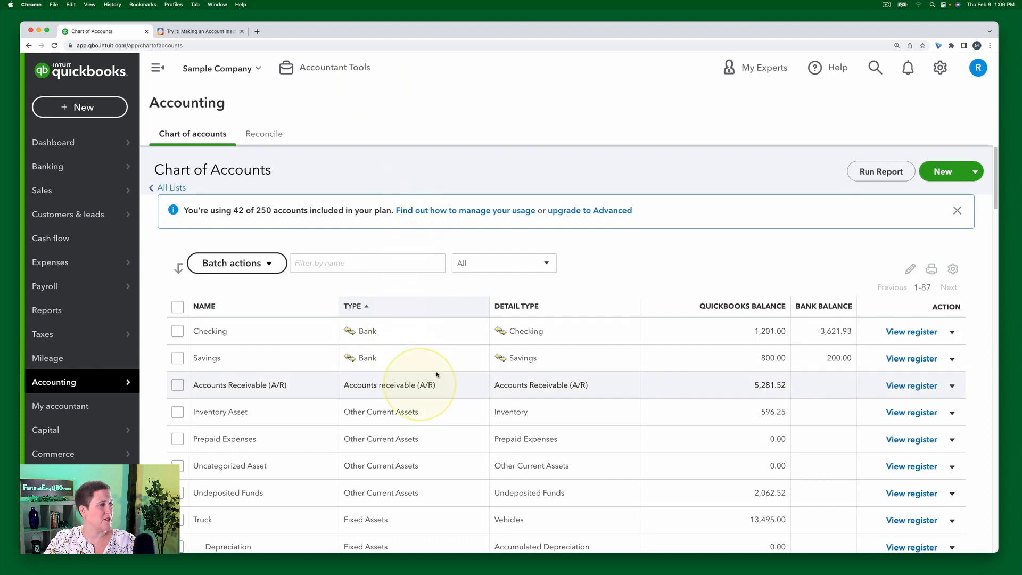
{"action": "left_click", "coordinate": [957, 209]}
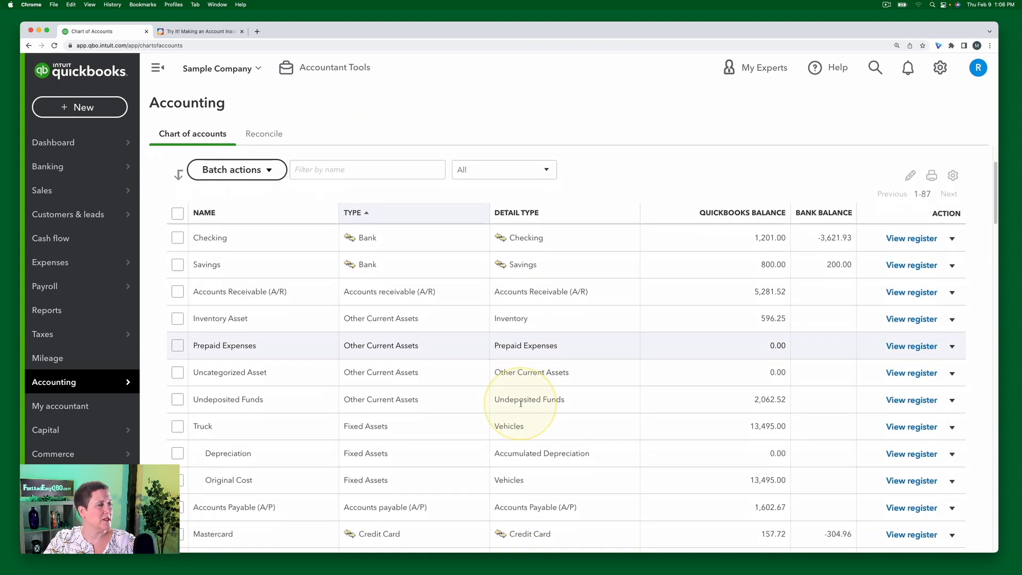
{"action": "scroll", "scroll_direction": "down", "scroll_amount": 3}
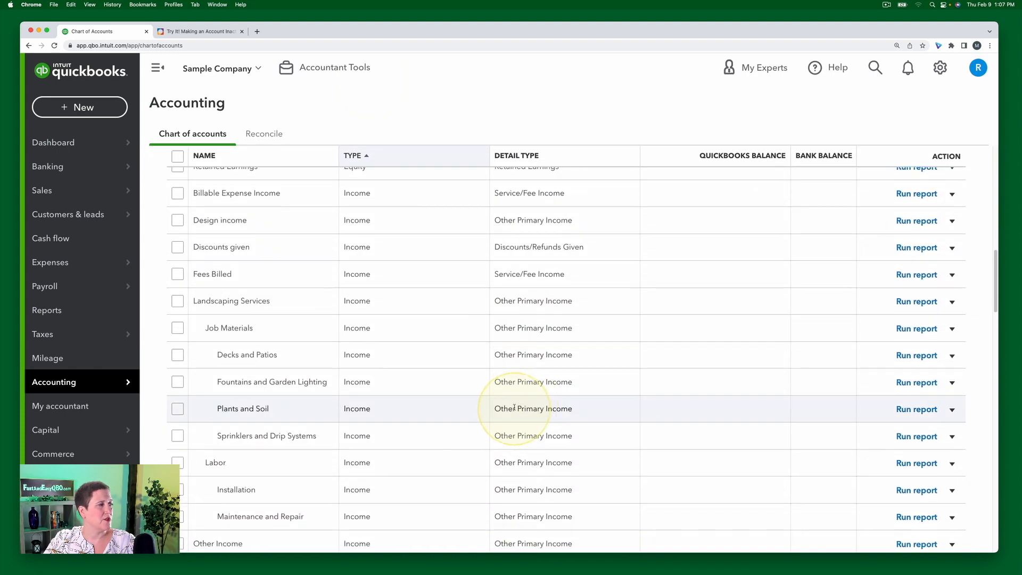
{"action": "scroll", "scroll_direction": "down", "scroll_amount": 3}
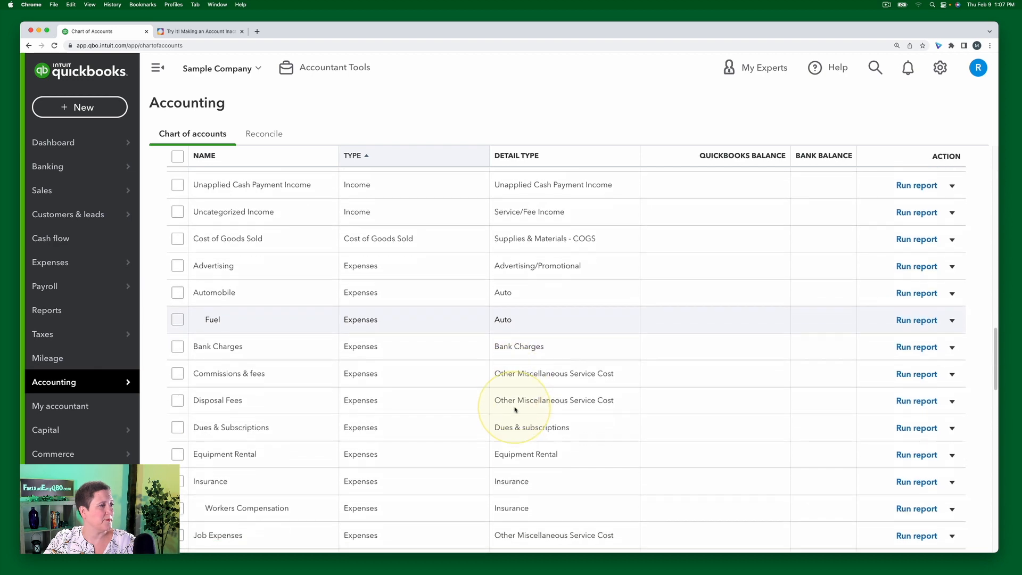
{"action": "scroll", "scroll_direction": "down", "scroll_amount": 3}
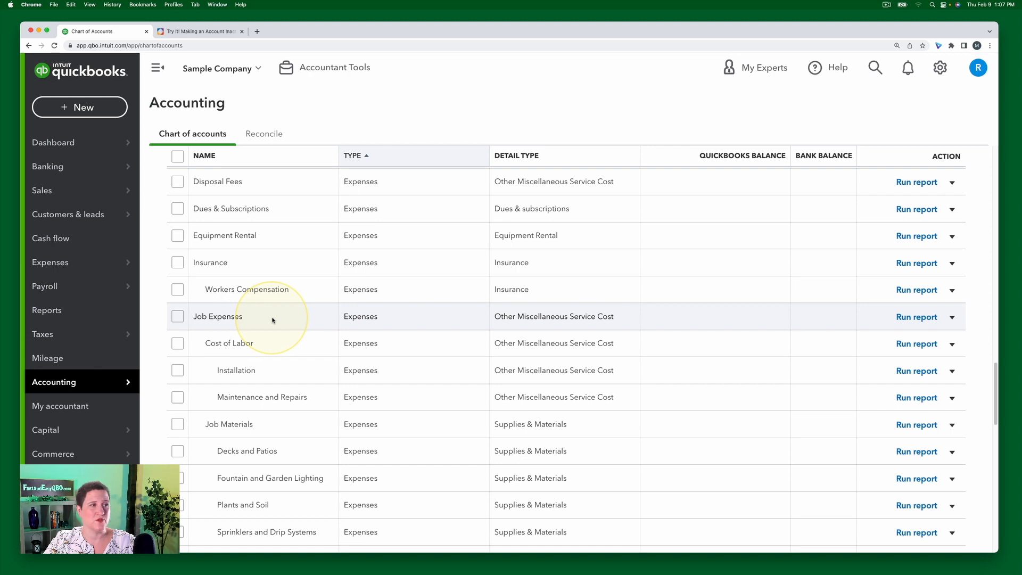
{"action": "mouse_move", "coordinate": [445, 313]}
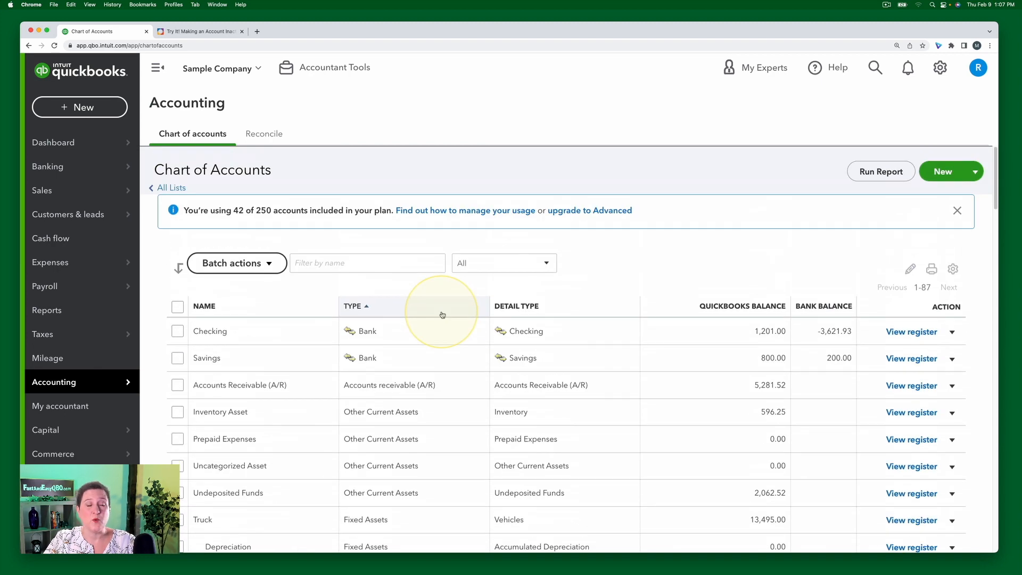
- Bring up the Chart of Accounts table settings containing the Include inactive option
{"action": "left_click", "coordinate": [957, 210]}
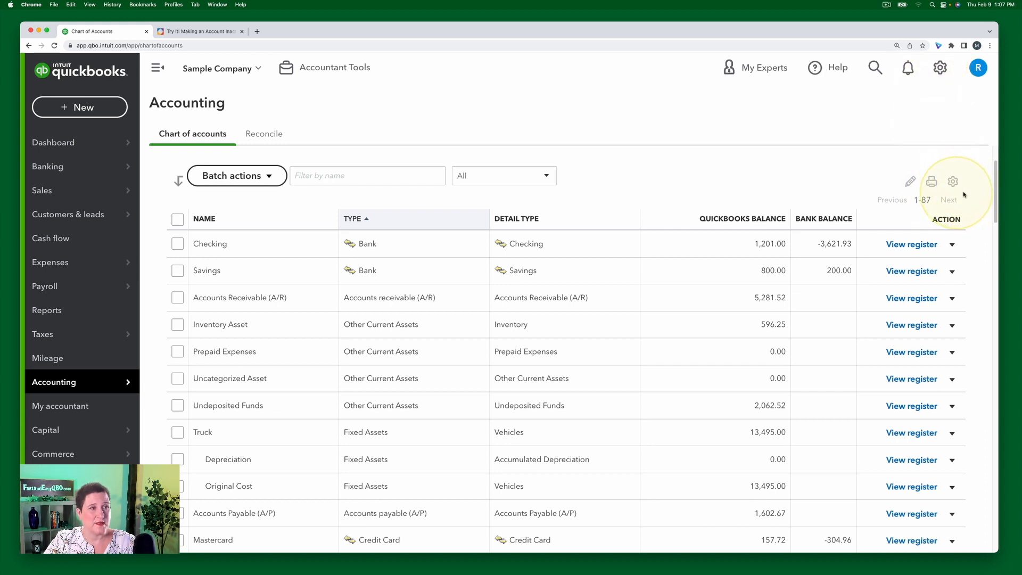
{"action": "left_click", "coordinate": [952, 181]}
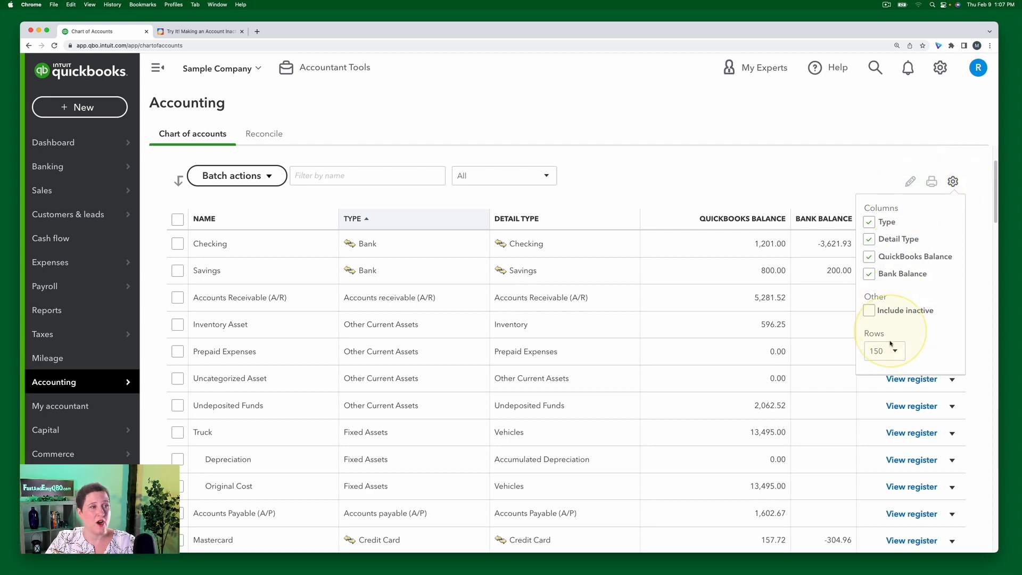
{"action": "mouse_move", "coordinate": [831, 208]}
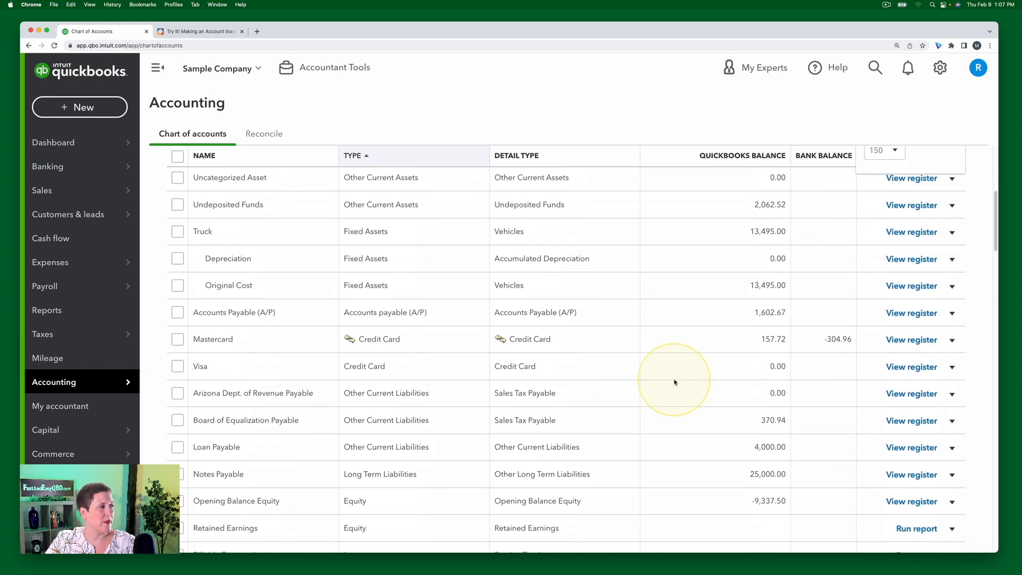
- Scroll to Job Expenses to see Equipment Rental marked (deleted) among the inactive accounts
{"action": "scroll", "scroll_direction": "down", "scroll_amount": 3}
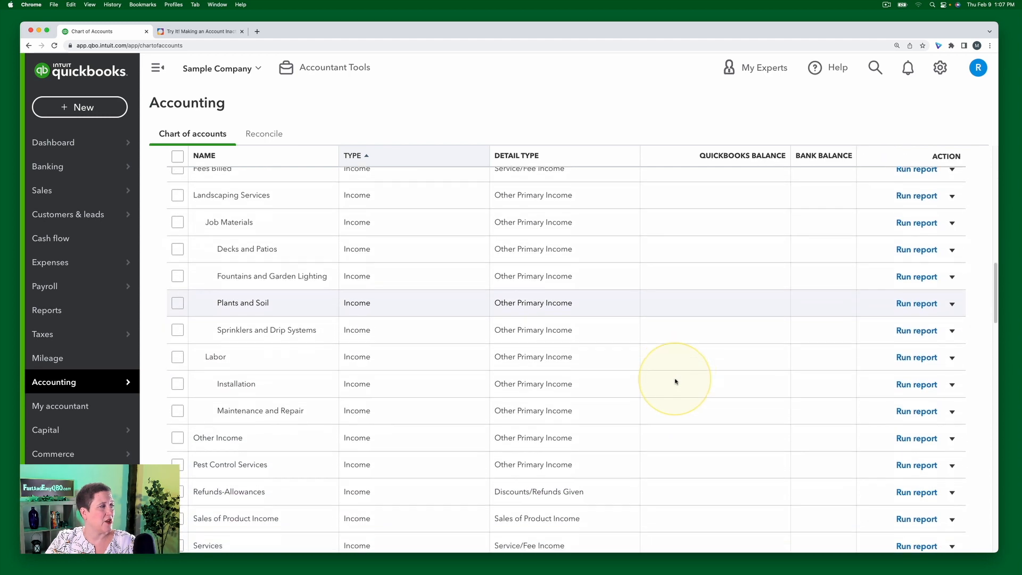
{"action": "scroll", "scroll_direction": "down", "scroll_amount": 3}
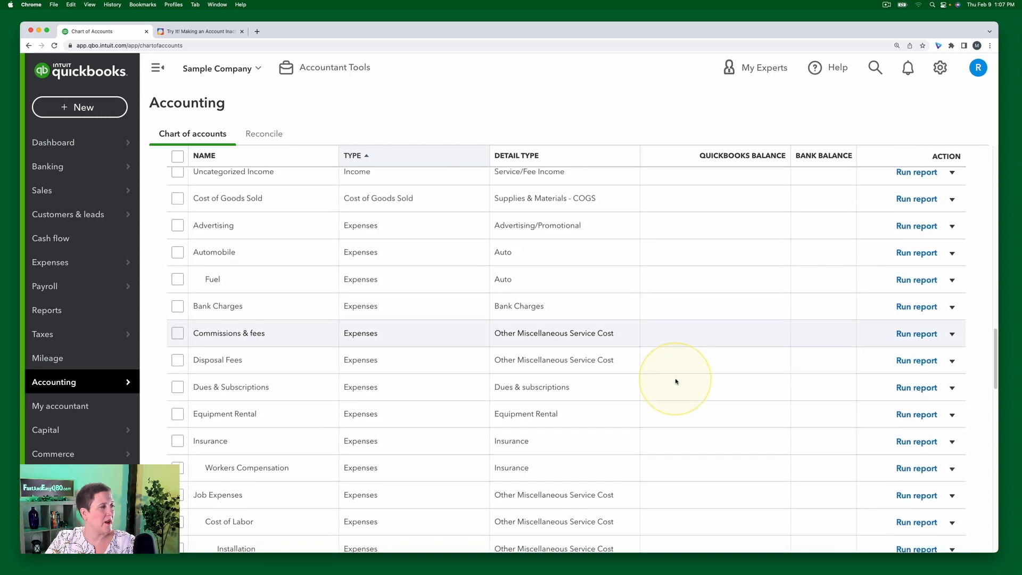
{"action": "scroll", "scroll_direction": "down", "scroll_amount": 3}
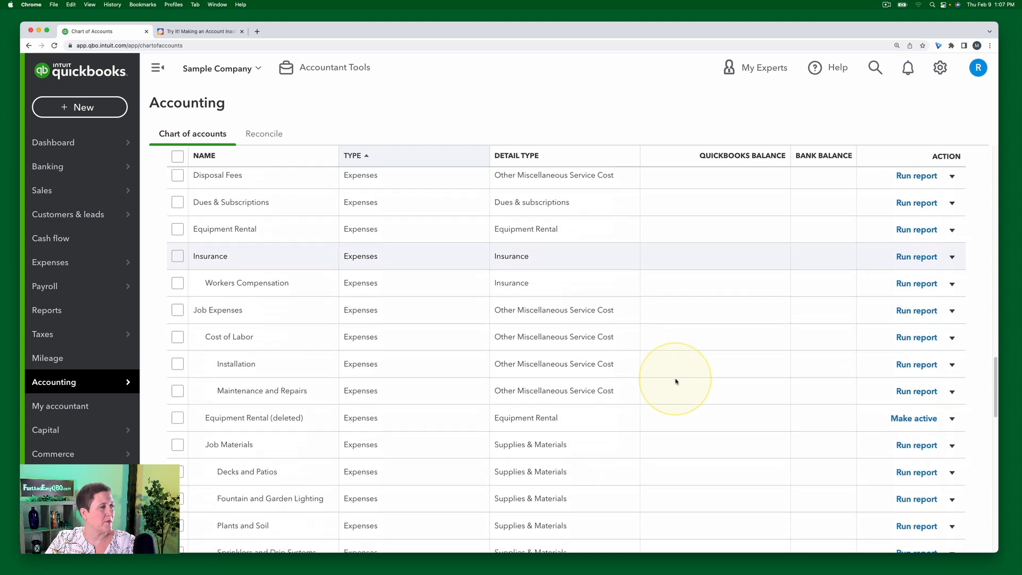
{"action": "scroll", "scroll_direction": "down", "scroll_amount": 3}
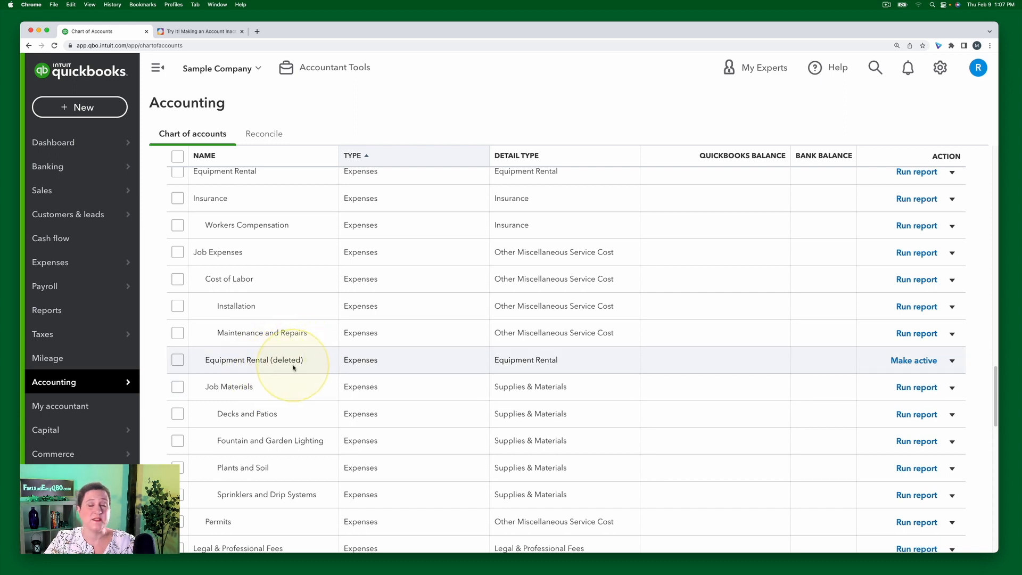
{"action": "mouse_move", "coordinate": [291, 370]}
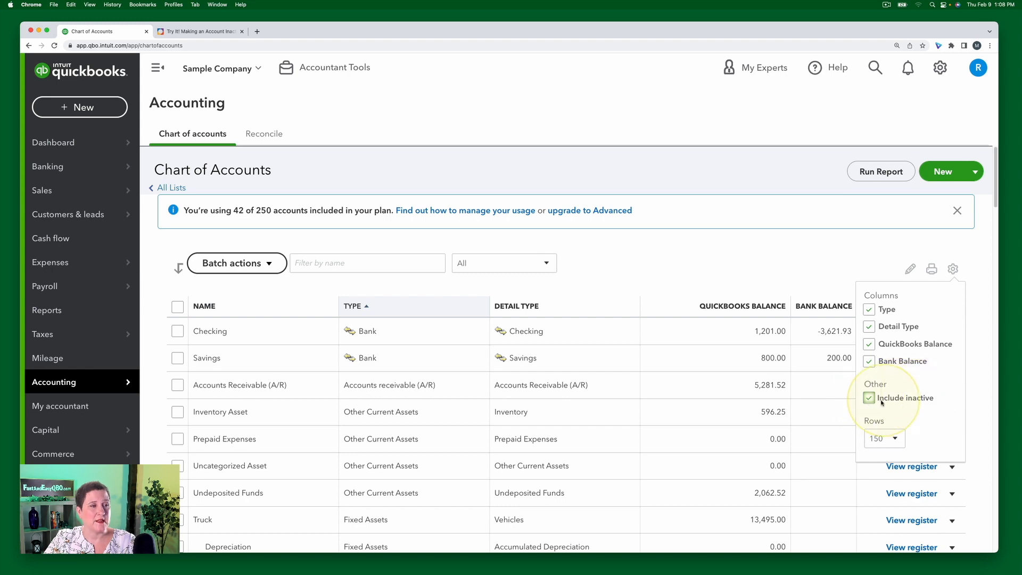
{"action": "left_click", "coordinate": [868, 397]}
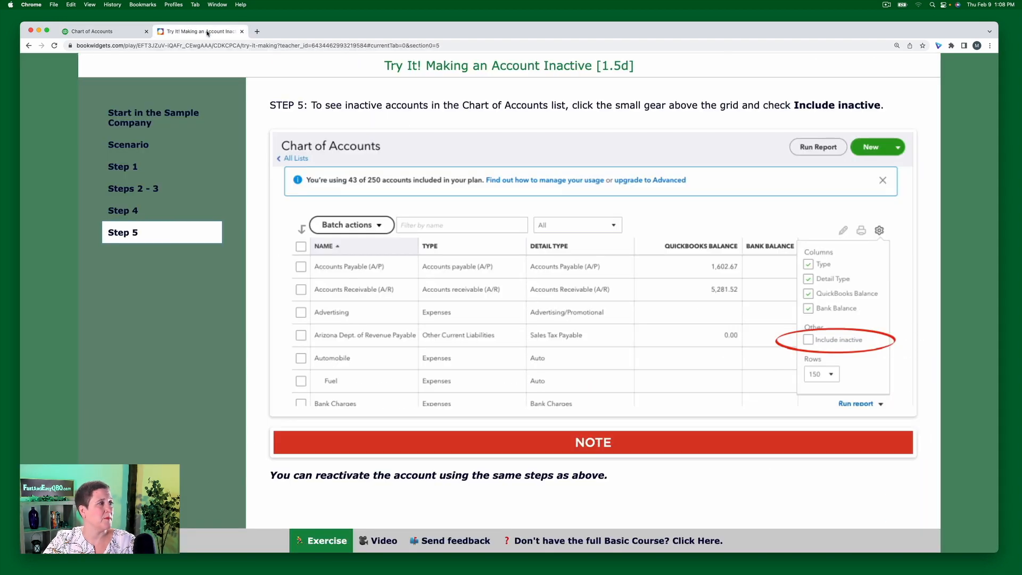
{"action": "mouse_move", "coordinate": [625, 428]}
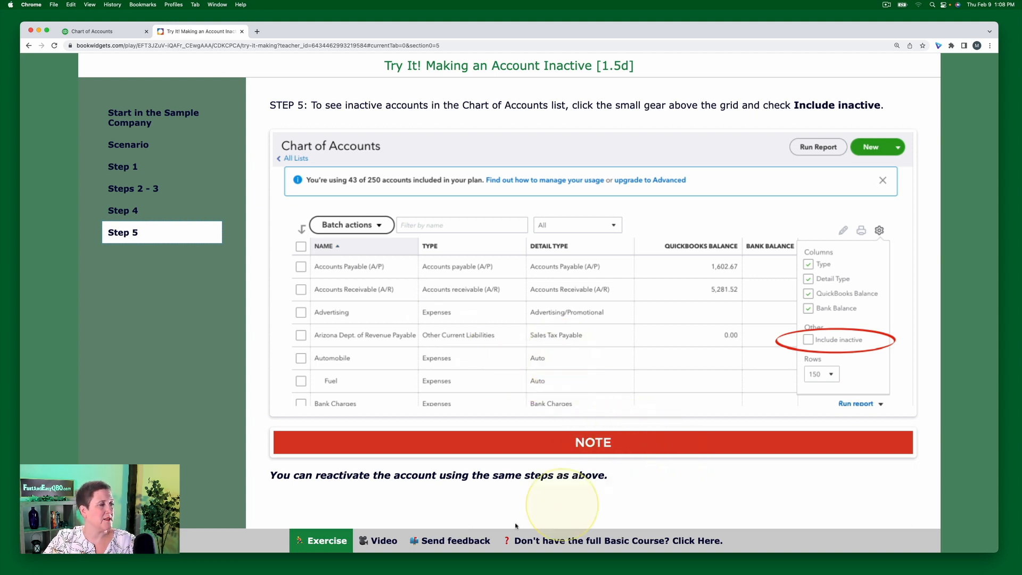
{"action": "mouse_move", "coordinate": [609, 474]}
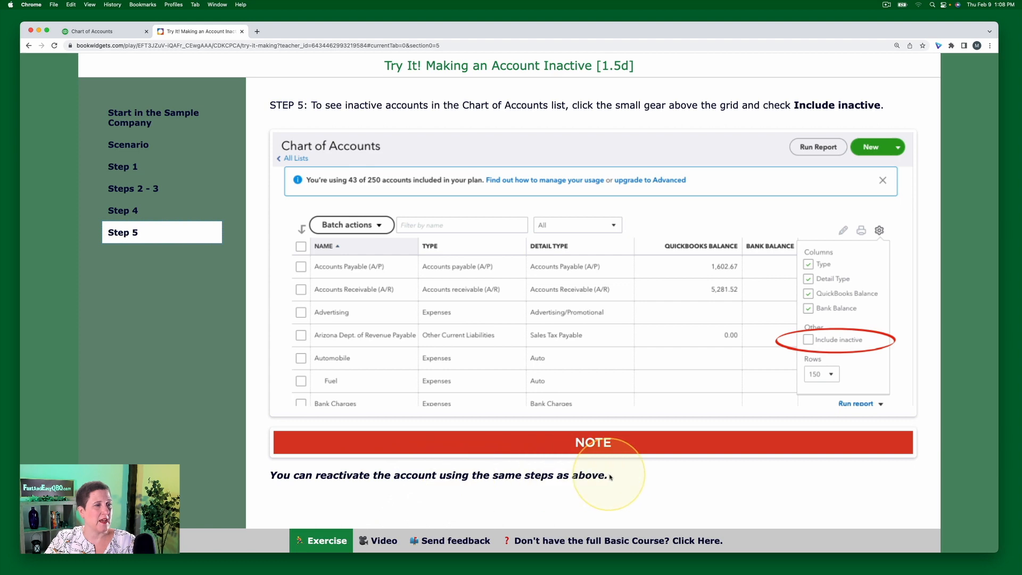